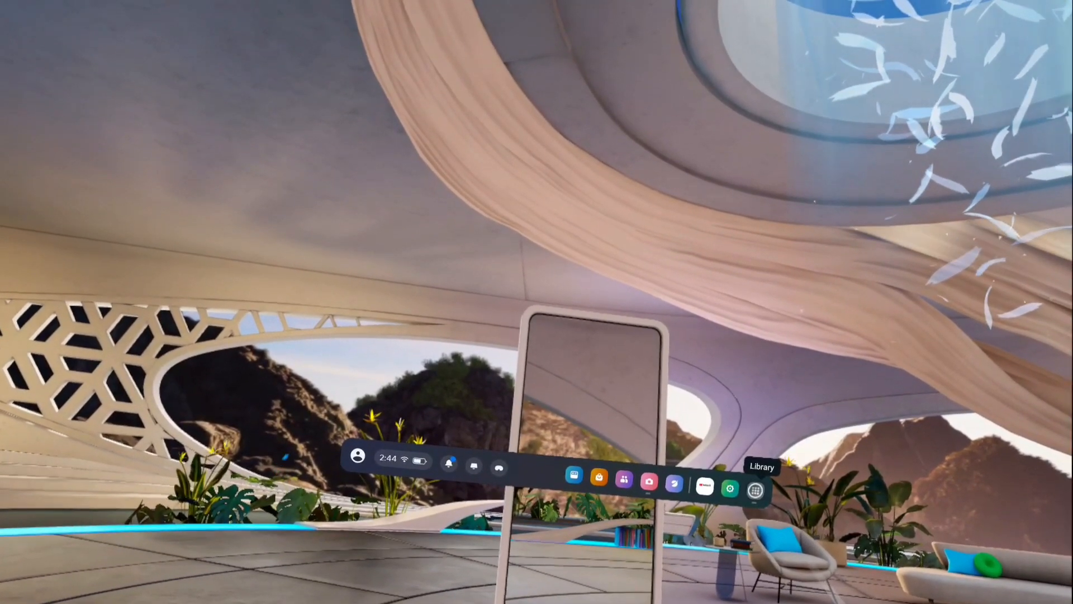
Open the app Library from the universal menu bar
click(756, 492)
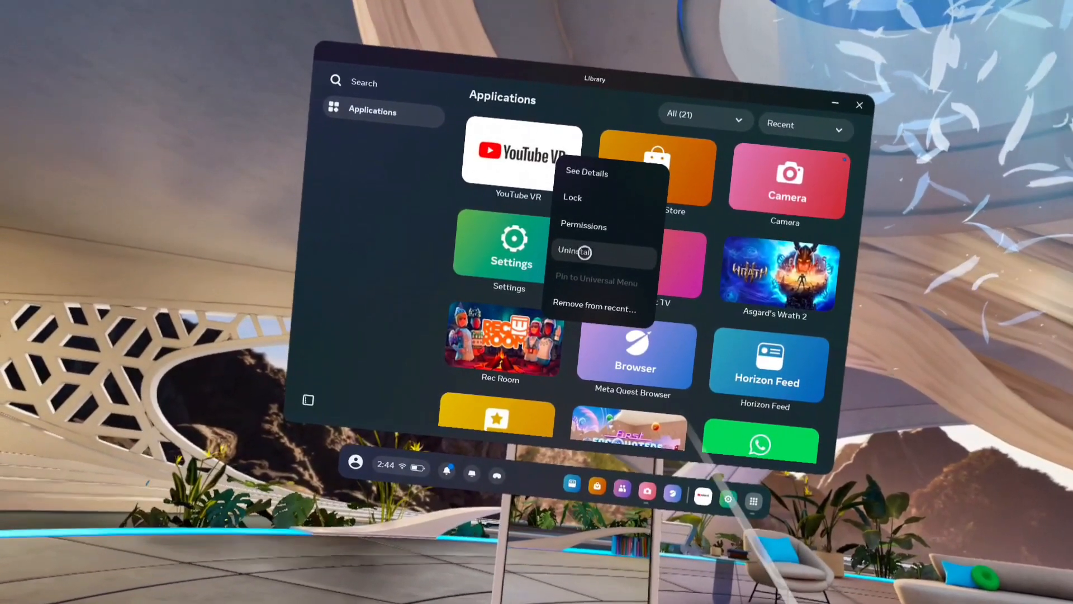
Uninstall YouTube VR from its tile's options menu
click(580, 251)
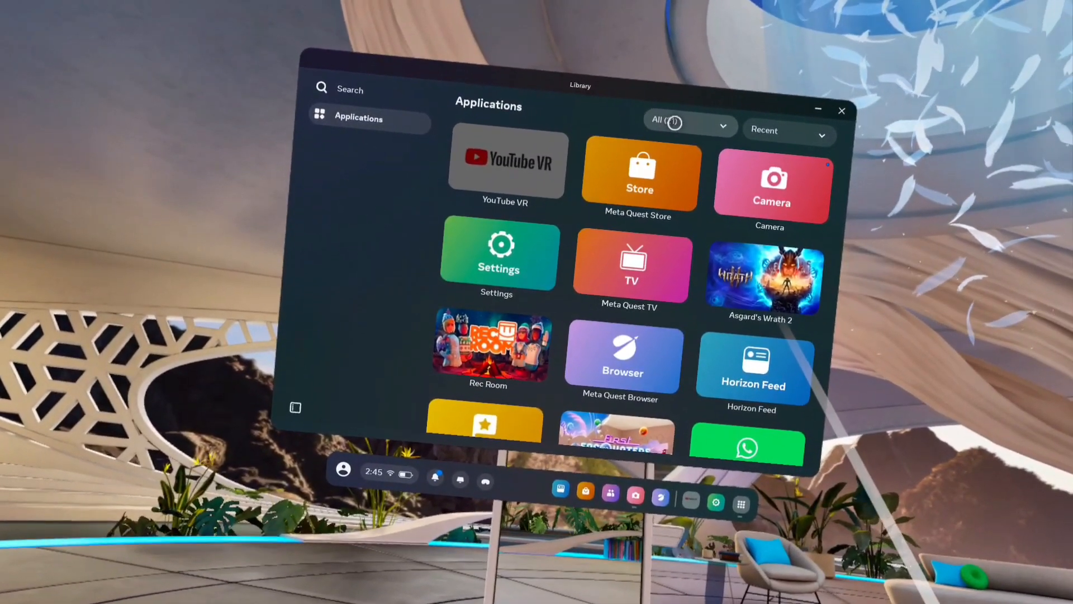
Filter the Library to Installed apps so YouTube VR no longer appears
click(680, 123)
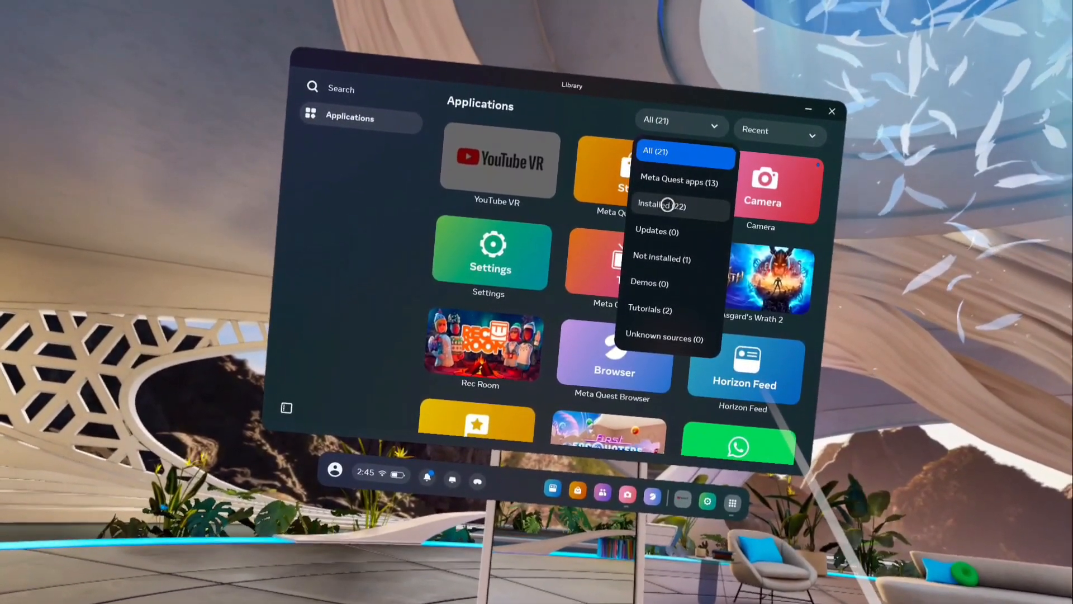
click(666, 206)
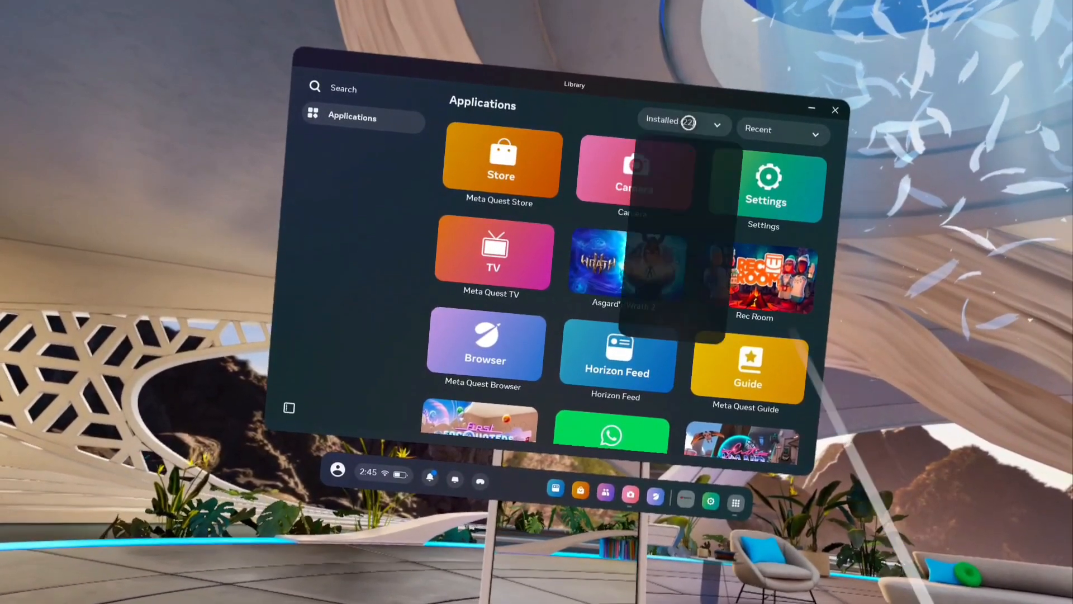
click(684, 123)
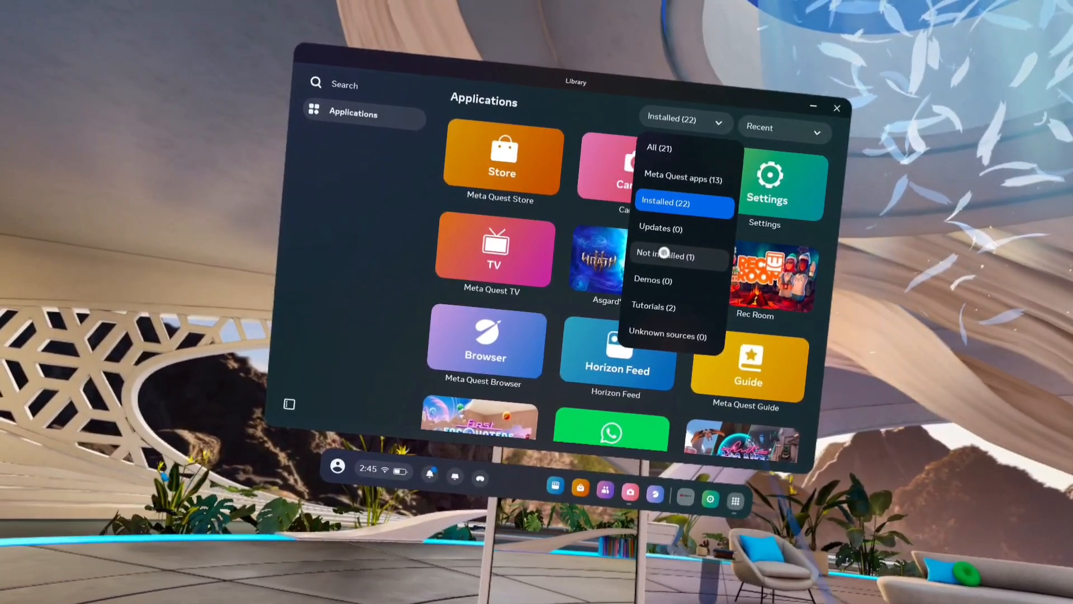
Switch the filter to Not installed, showing only YouTube VR, then back to All
click(665, 256)
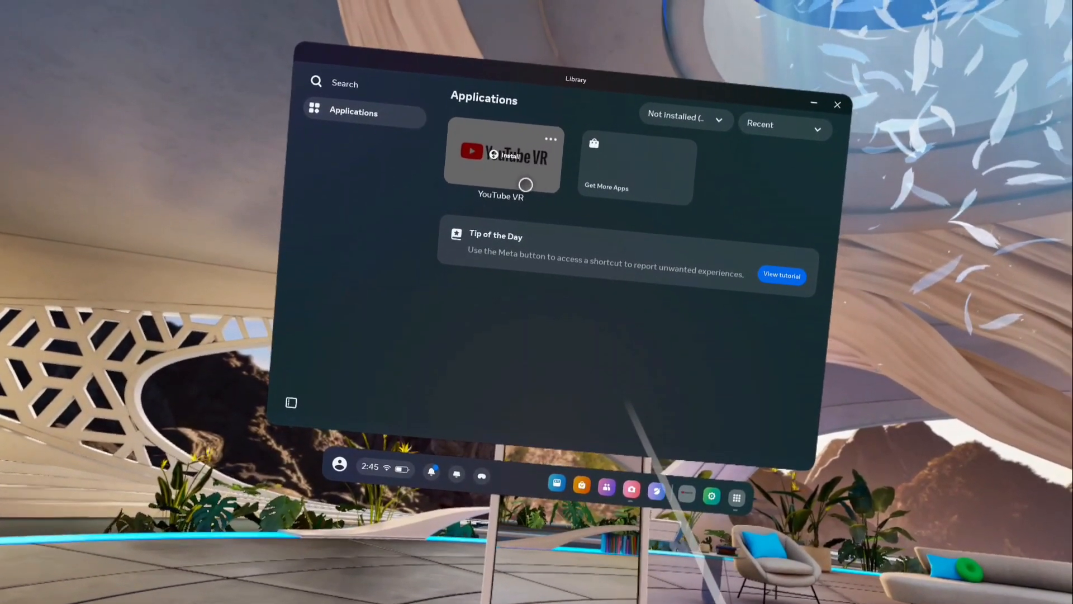
click(684, 117)
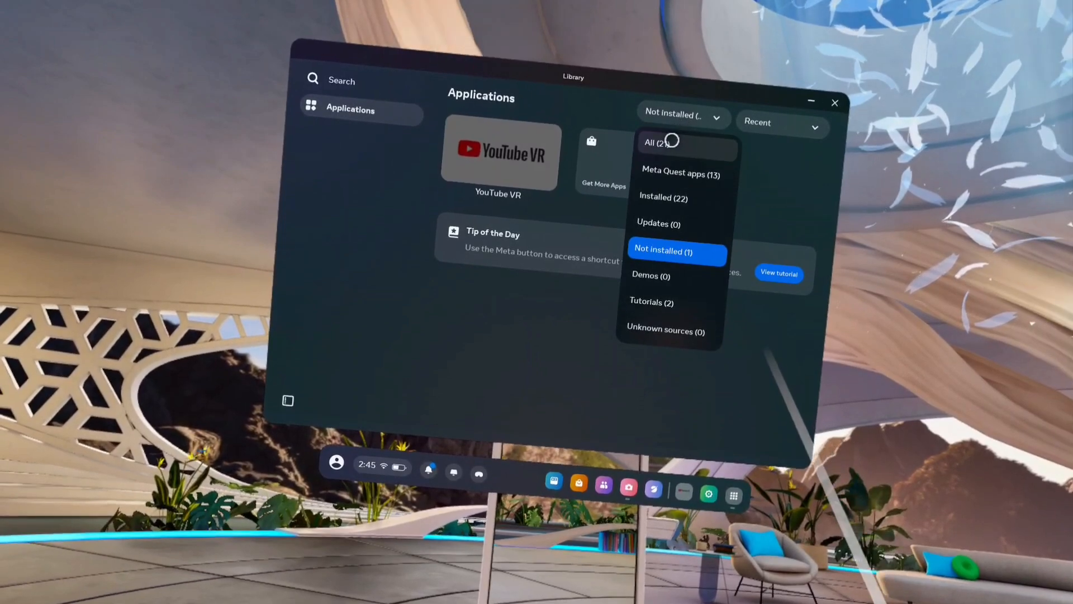
click(664, 144)
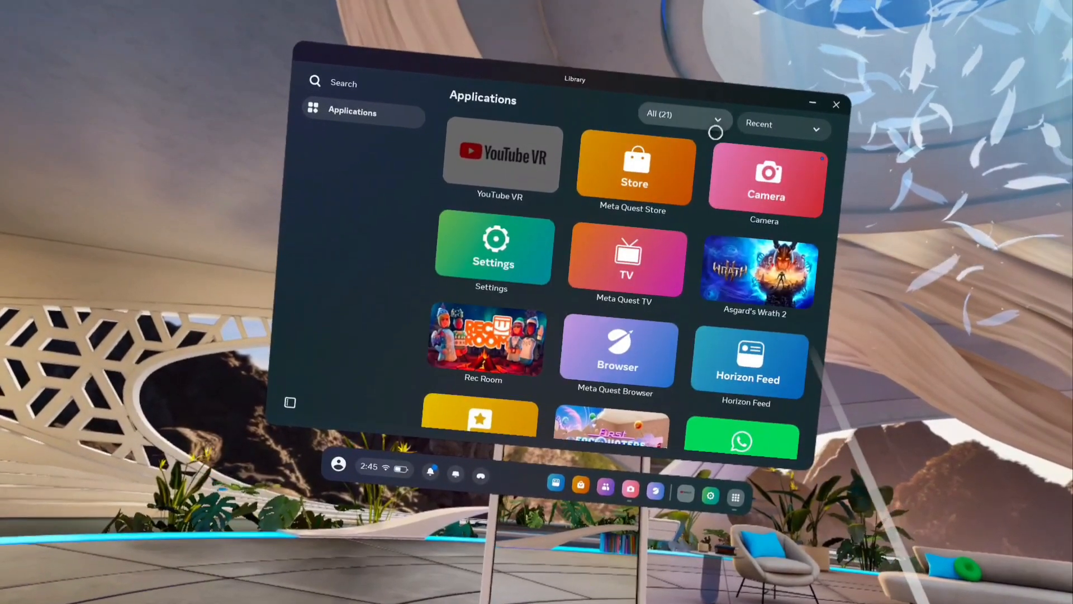